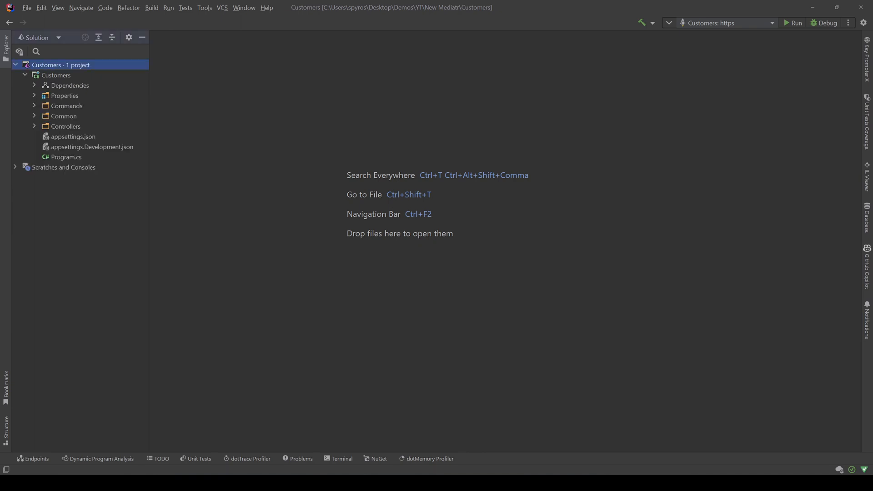
# View MediatR 11.1.0 in NuGet package manager and list available versions up to 12.0.1
pyautogui.rightClick(70, 86)
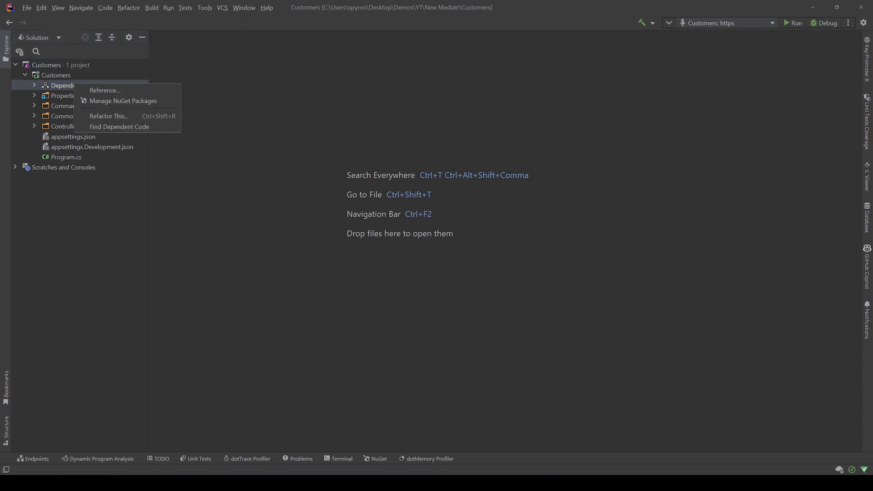
pyautogui.click(122, 101)
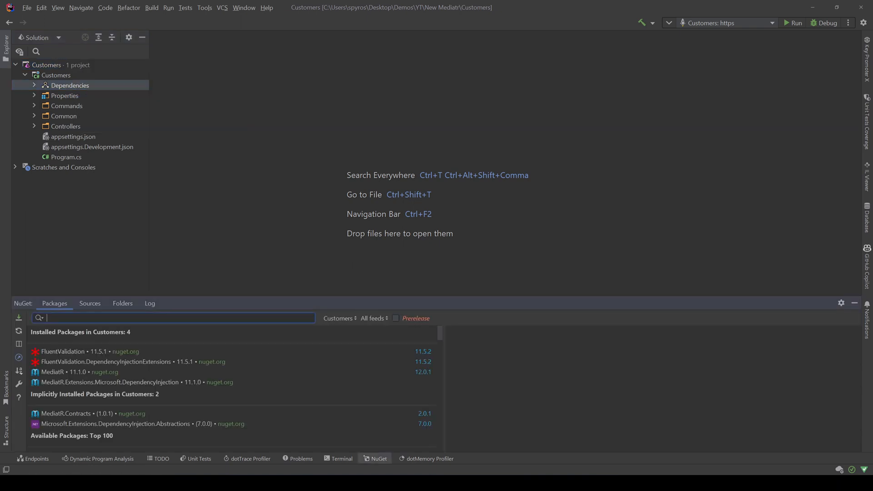
pyautogui.click(53, 372)
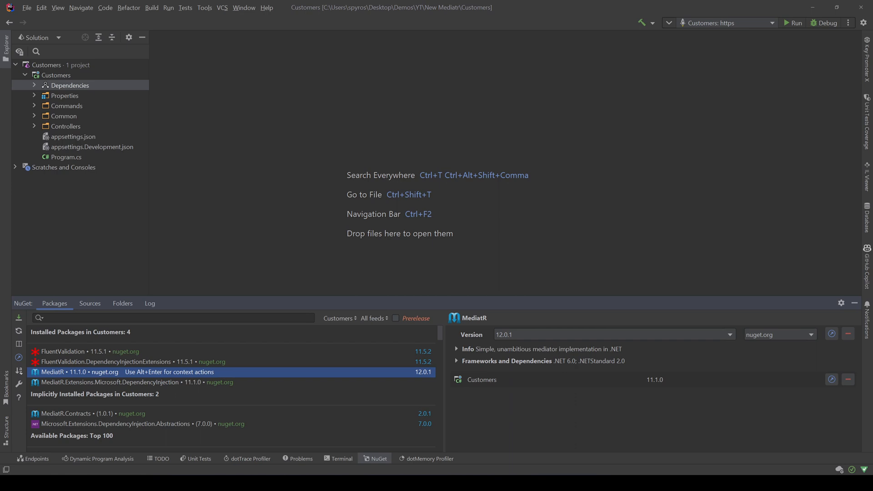
pyautogui.click(729, 335)
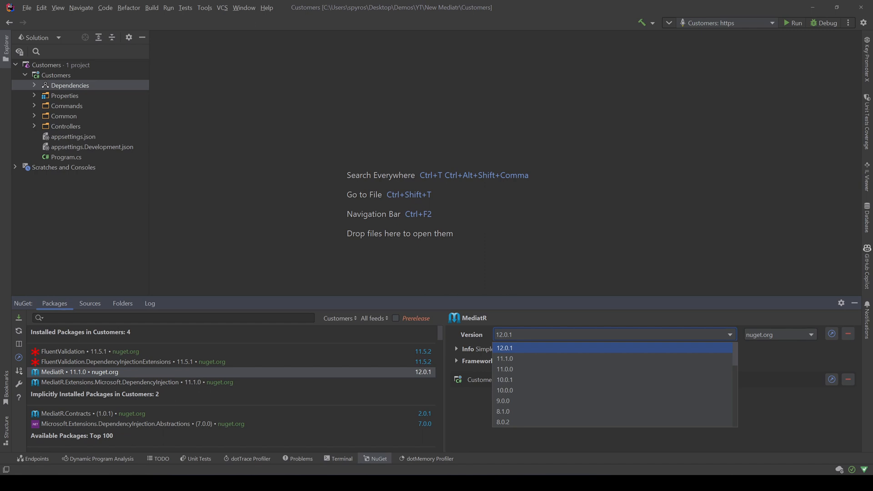
pyautogui.click(375, 459)
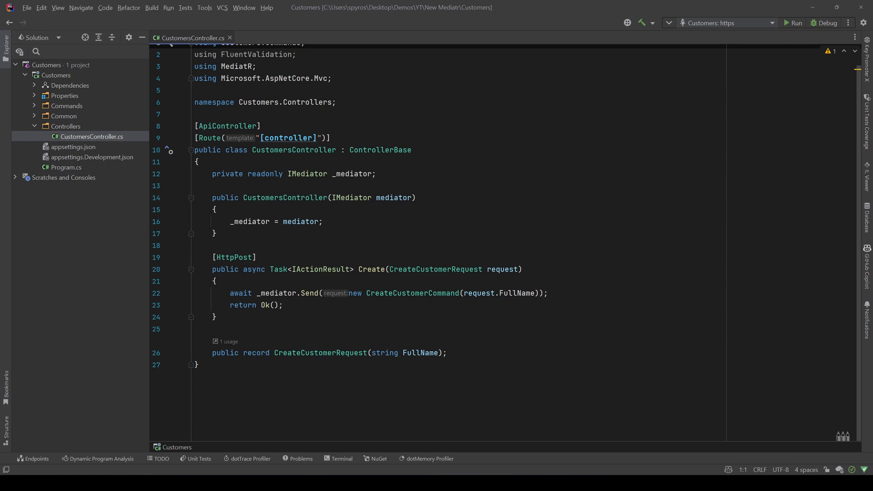
# Review CreateCustomerCommand and AppExceptionMiddleware code by scrolling through each file
pyautogui.click(428, 294)
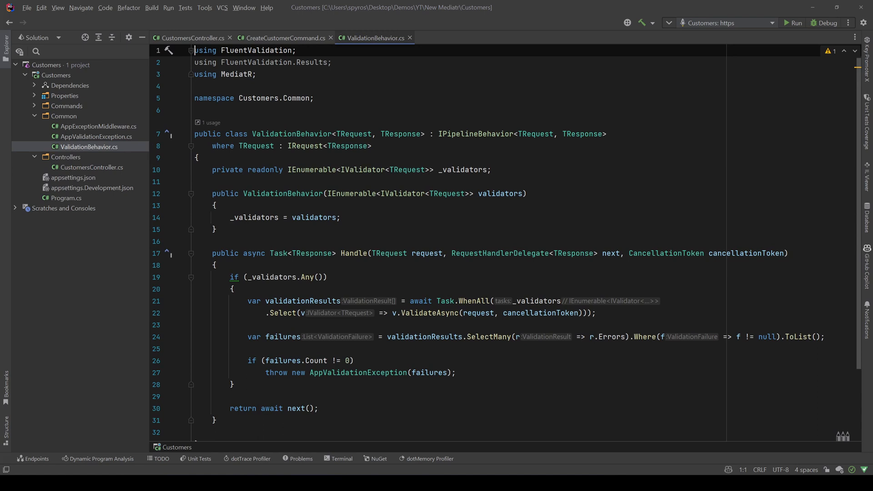
pyautogui.scroll(-3)
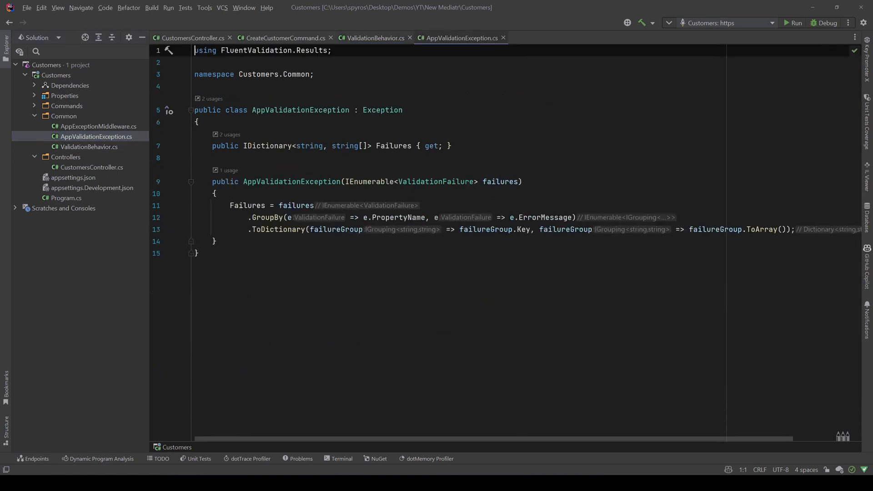
pyautogui.click(99, 125)
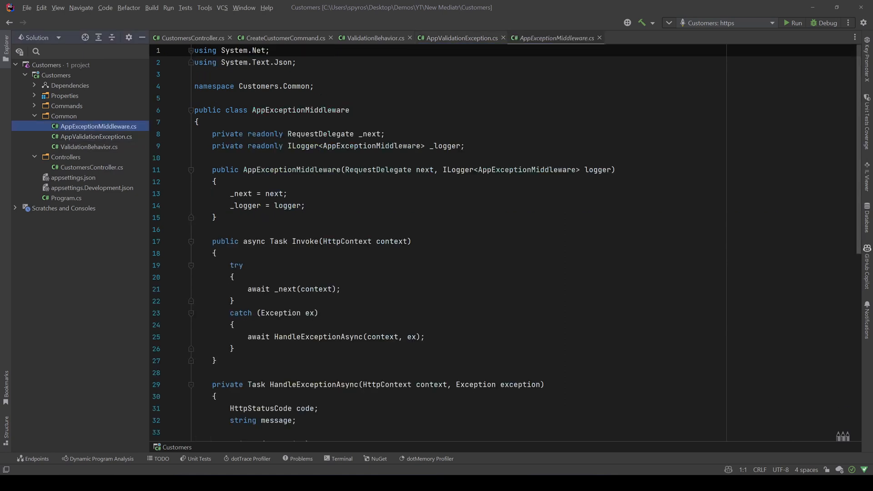
pyautogui.scroll(-3)
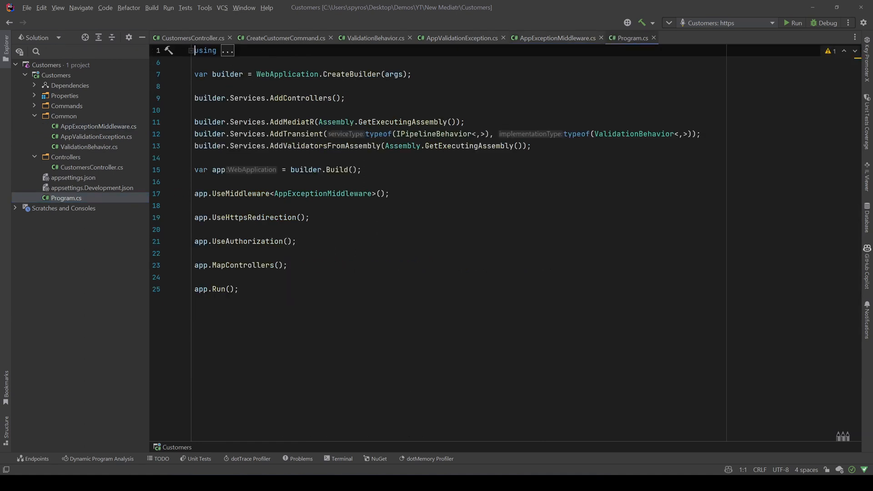
# Start the Customers API in debug and send the empty-FullName POST from Postman
pyautogui.doubleClick(322, 193)
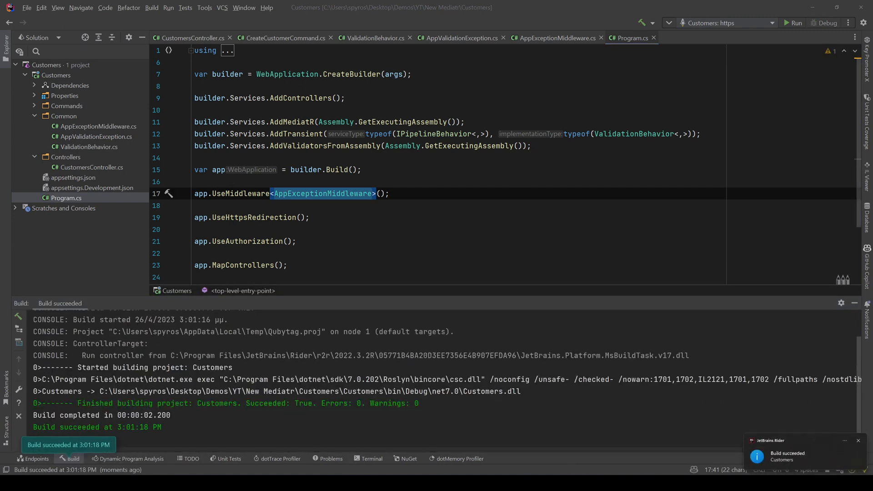
pyautogui.click(797, 22)
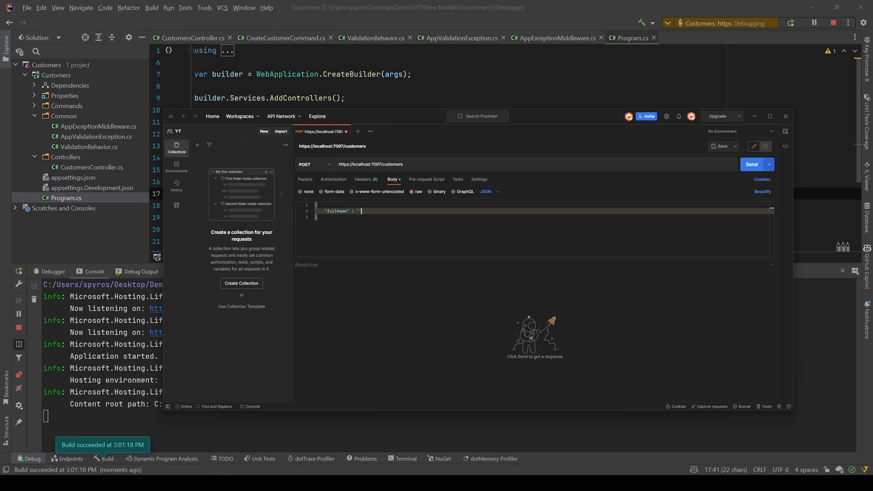
pyautogui.click(751, 165)
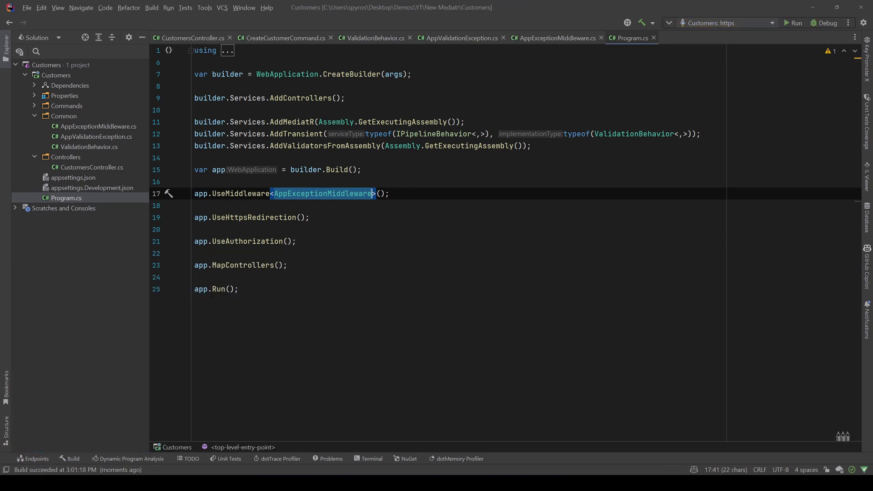
# Switch to the CreateCustomerCommand file with its handler and validator
pyautogui.click(281, 38)
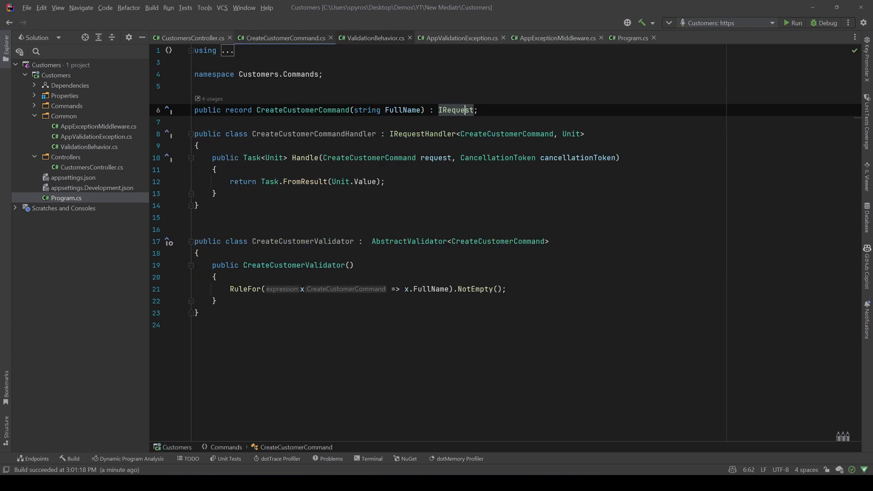
# Upgrade MediatR from 11.1.0 to 12.0.1 via NuGet and return to Program.cs showing errors
pyautogui.rightClick(70, 86)
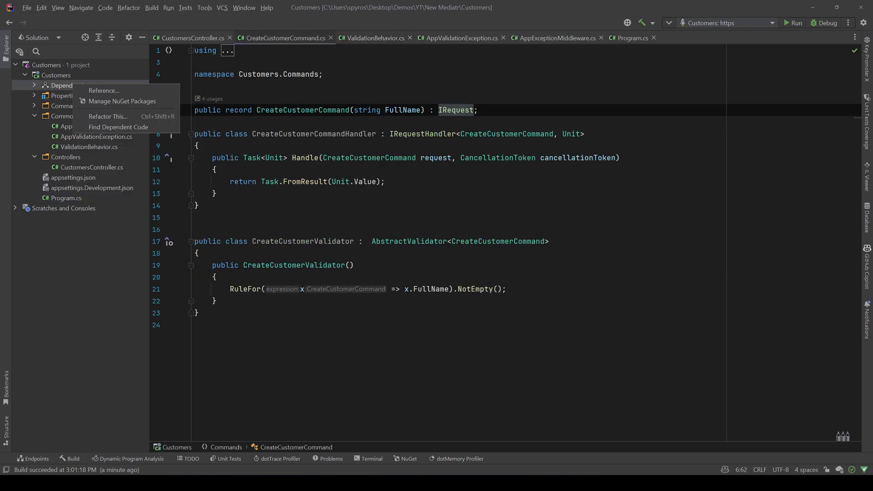
pyautogui.click(121, 102)
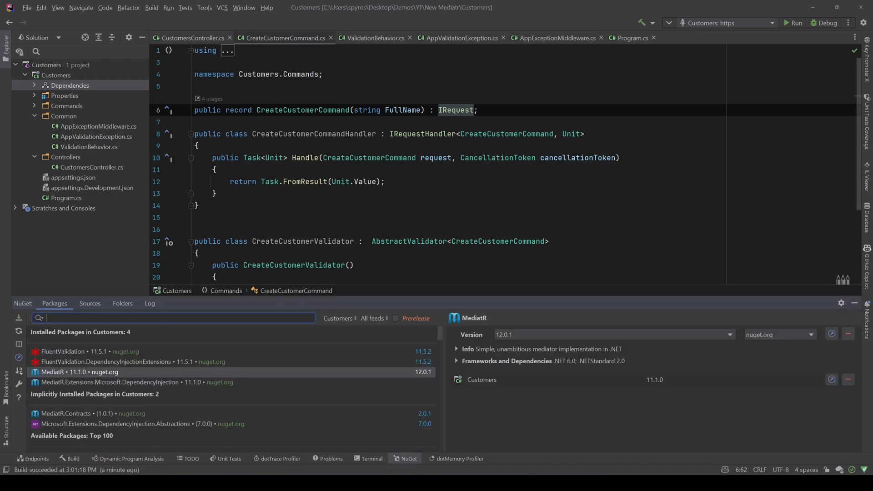
pyautogui.click(136, 383)
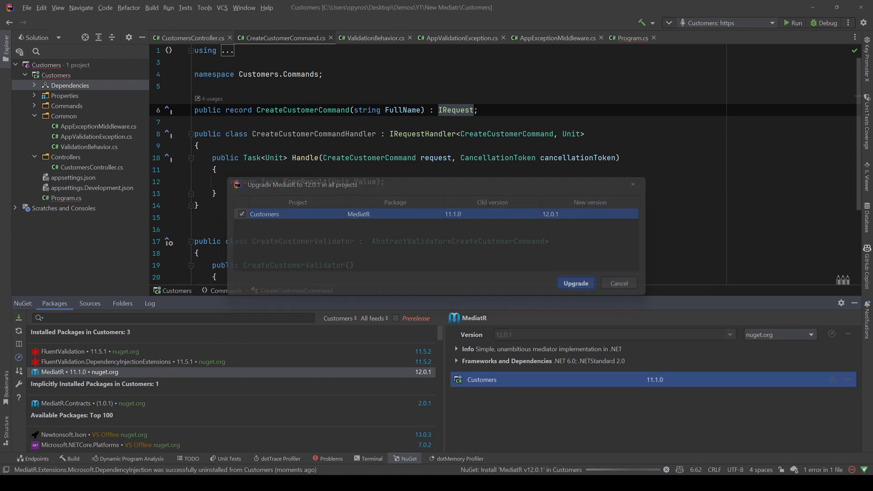
pyautogui.click(575, 283)
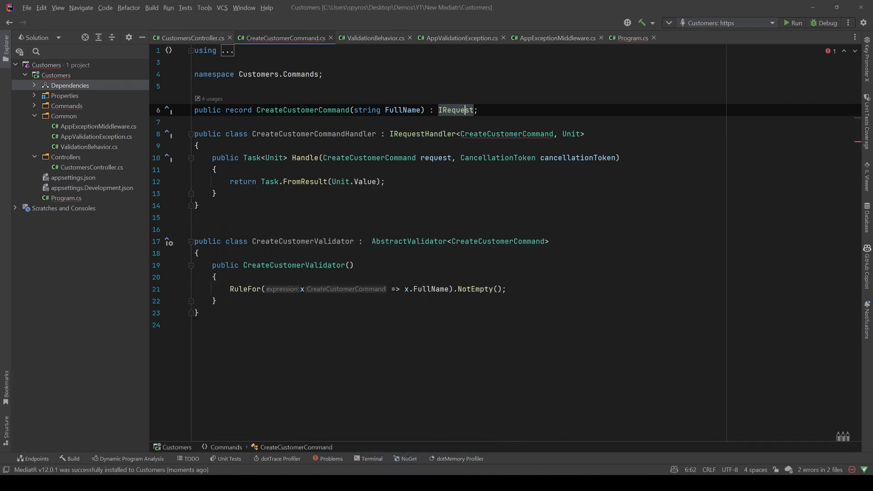
pyautogui.click(632, 39)
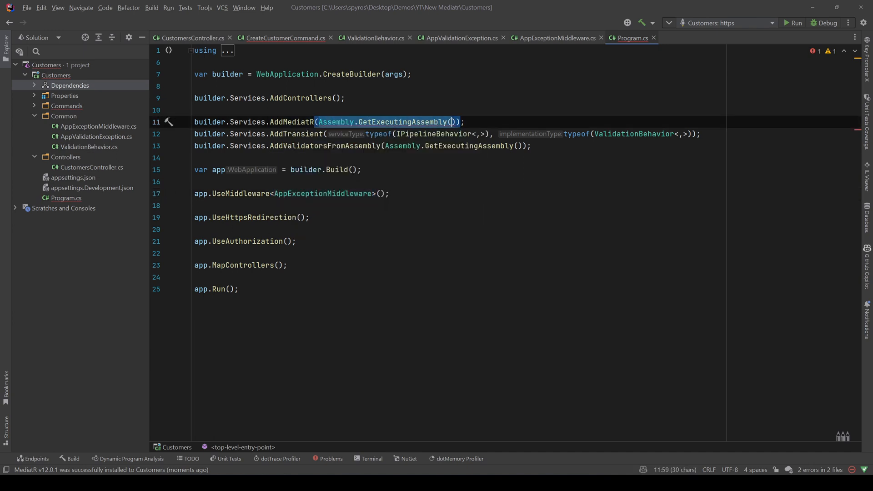
# Rewrite AddMediatR as cfg => cfg.RegisterServicesFromAssembly(Assembly.GetExecutingAssembly())
pyautogui.write('cfg')
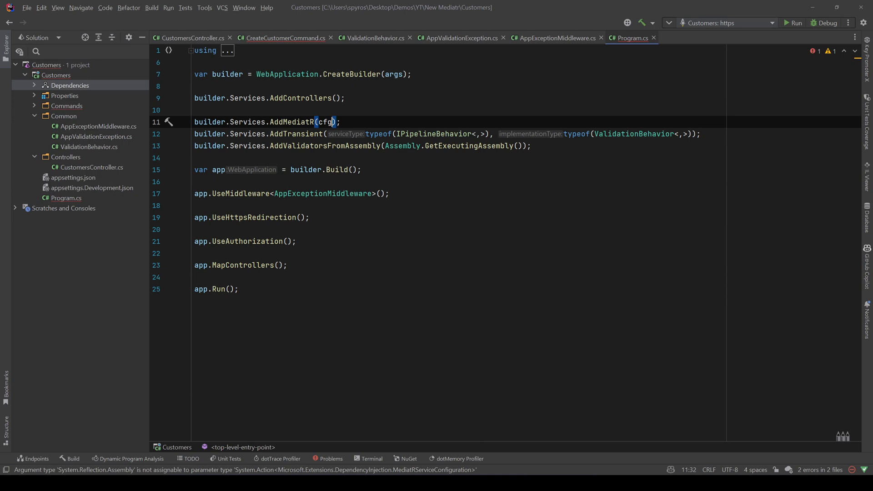
pyautogui.write('=> cf')
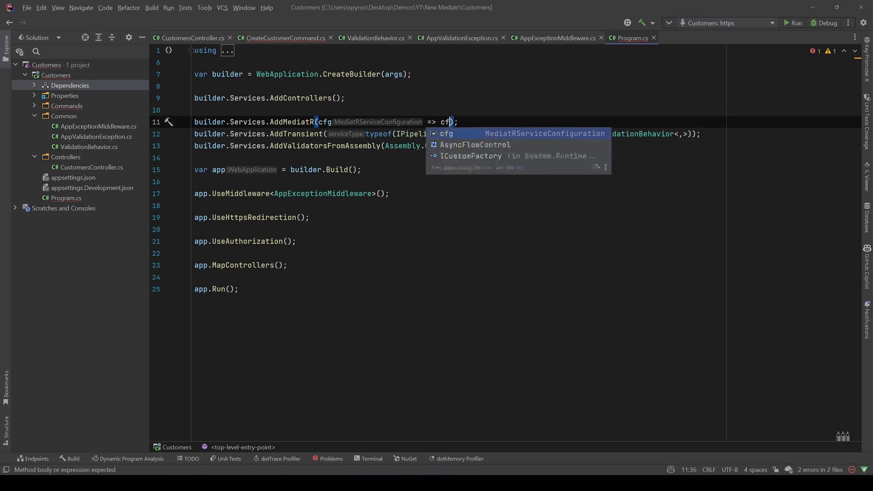
pyautogui.write('.R')
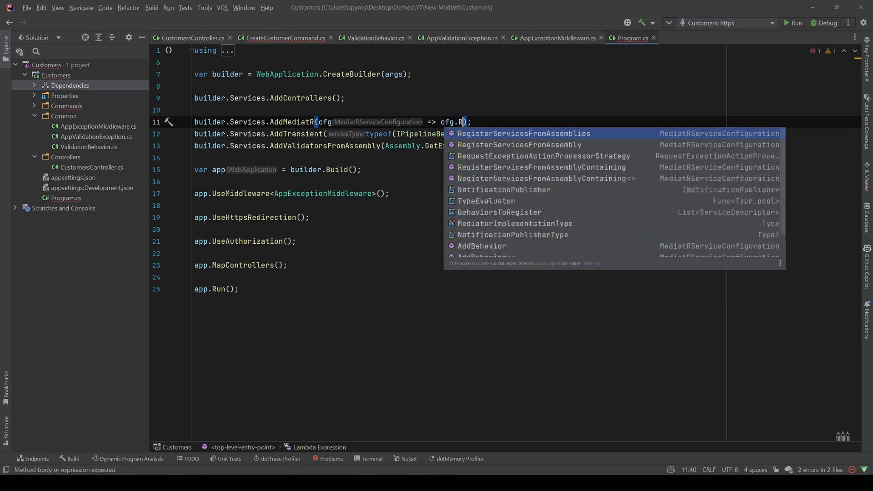
pyautogui.write('eg')
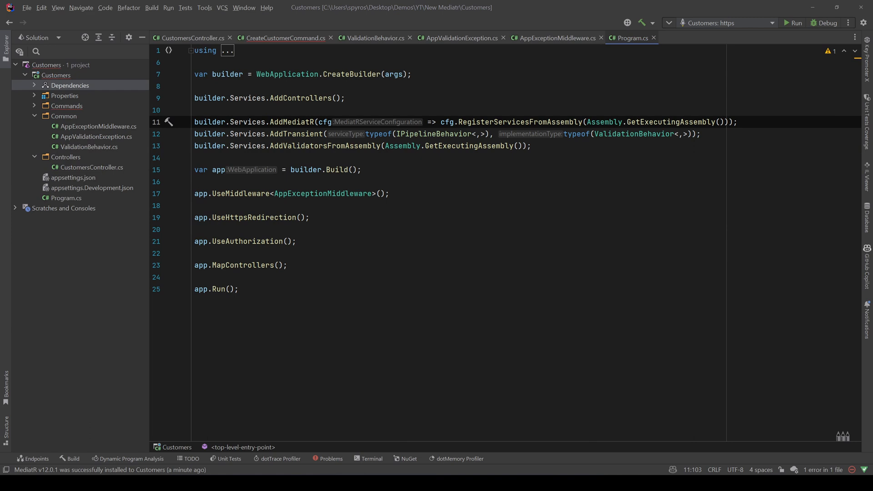
pyautogui.click(345, 98)
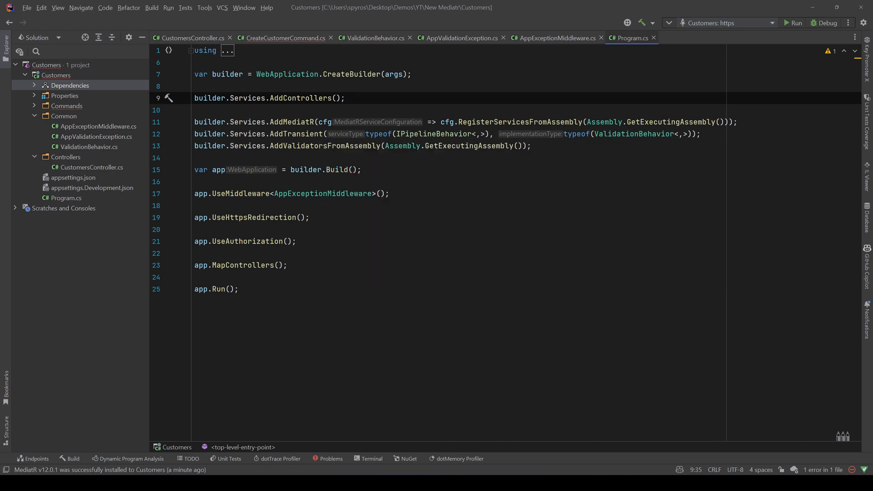
pyautogui.click(346, 98)
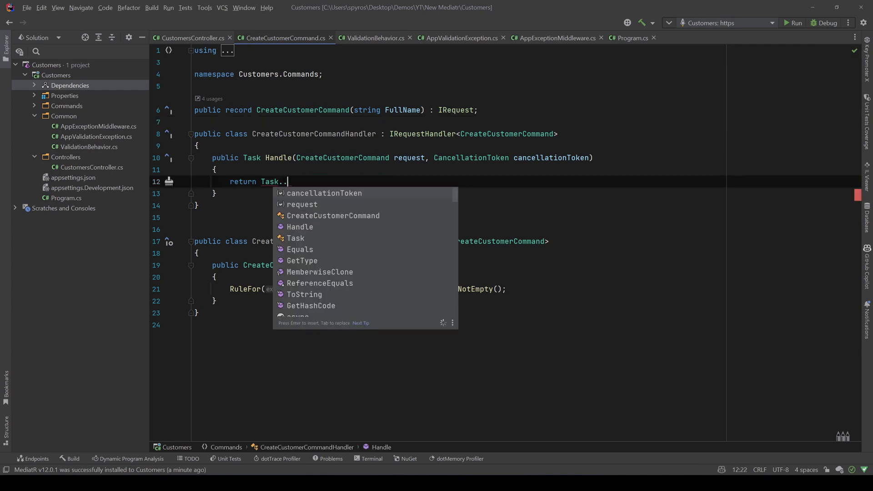
# Write return Task.CompletedTask; in the handler's Handle method
pyautogui.write('CompletedTask')
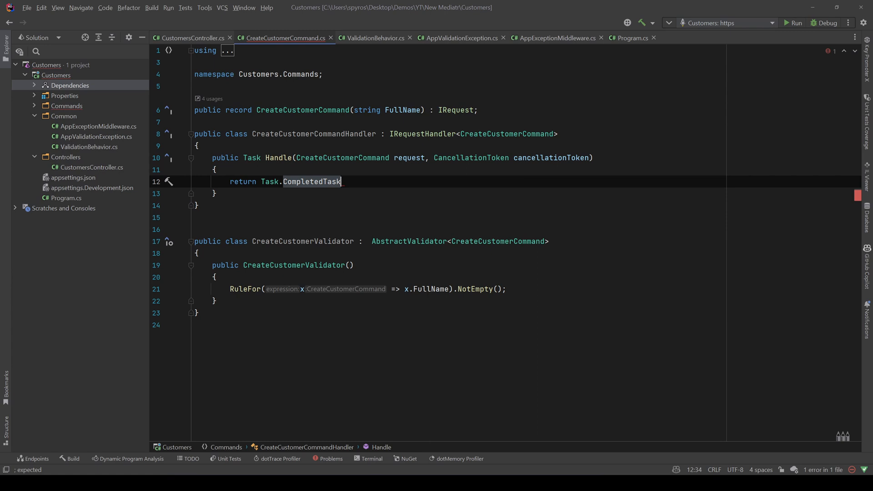
pyautogui.write(';')
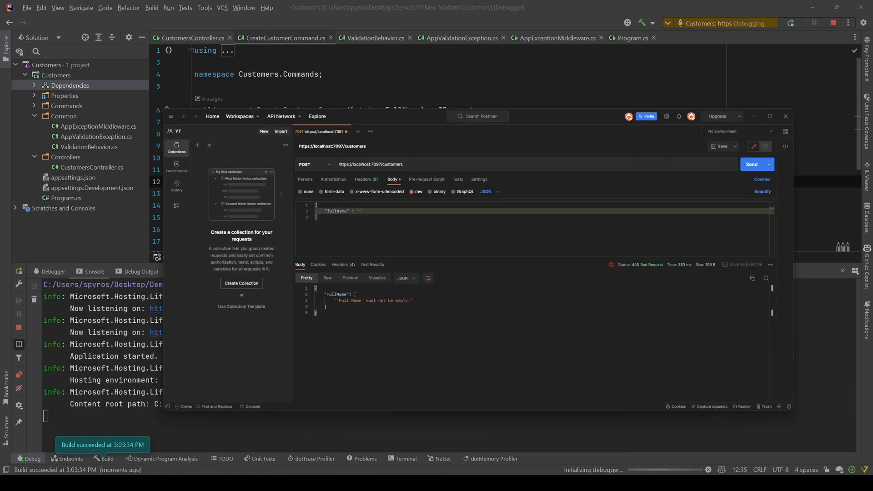
# Send the empty-FullName customer POST to the upgraded API
pyautogui.click(752, 164)
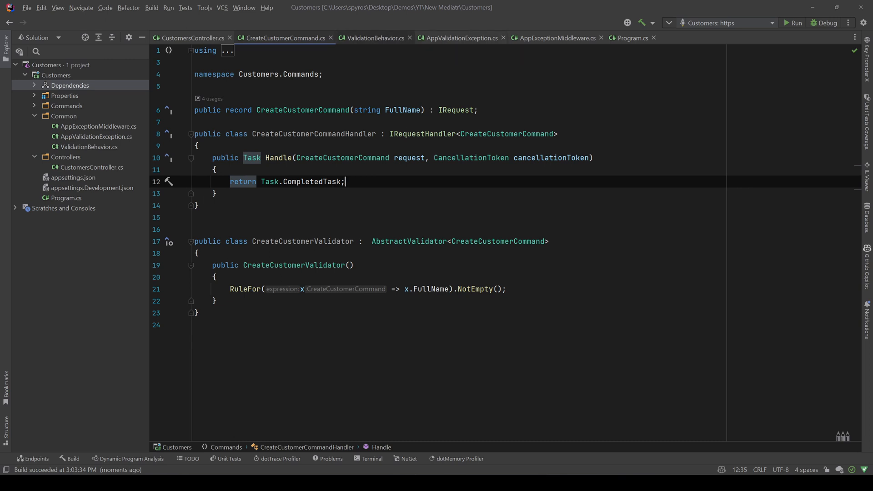
# Inspect the IRequest<TResponse> constraint in ValidationBehavior and jump to the IRequest definition
pyautogui.click(371, 38)
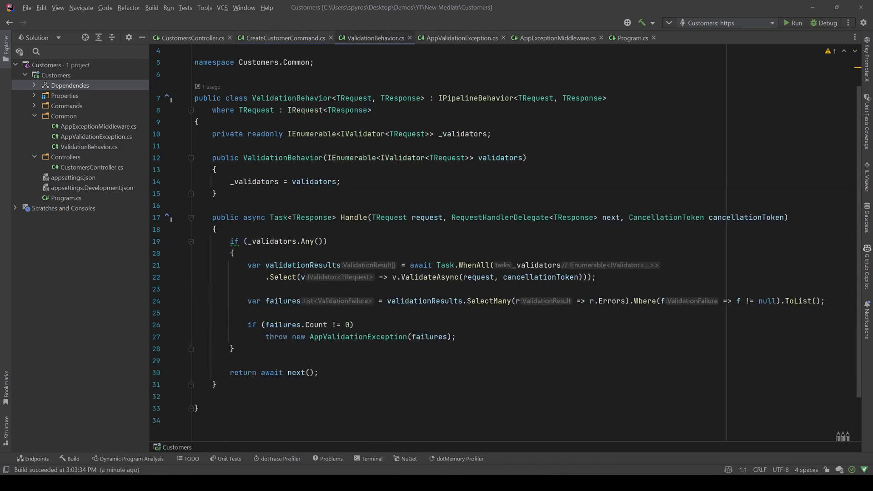
pyautogui.click(534, 99)
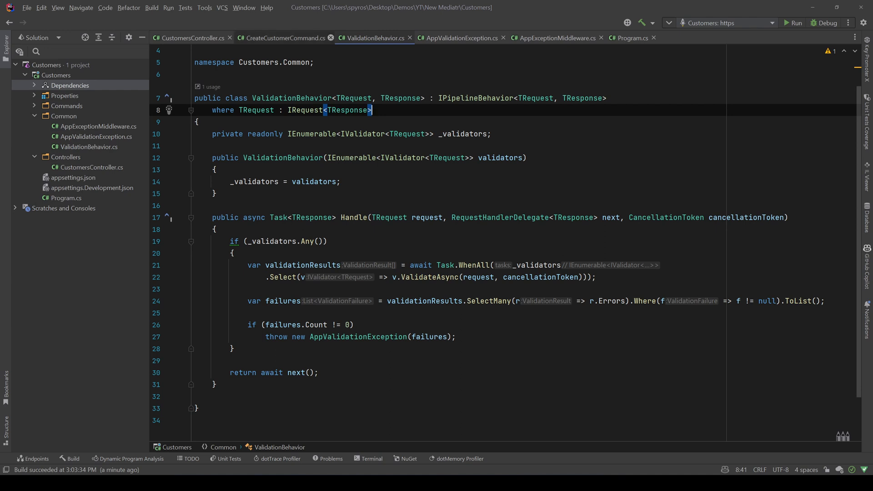
pyautogui.click(284, 38)
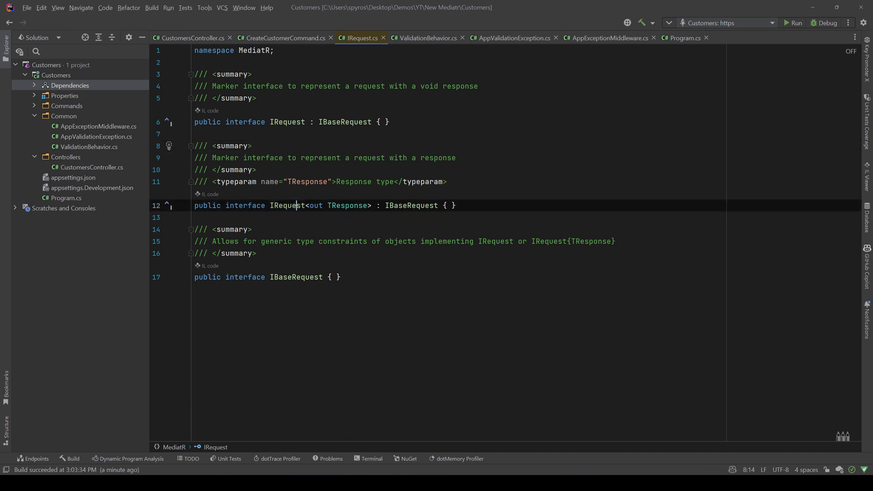
pyautogui.doubleClick(287, 205)
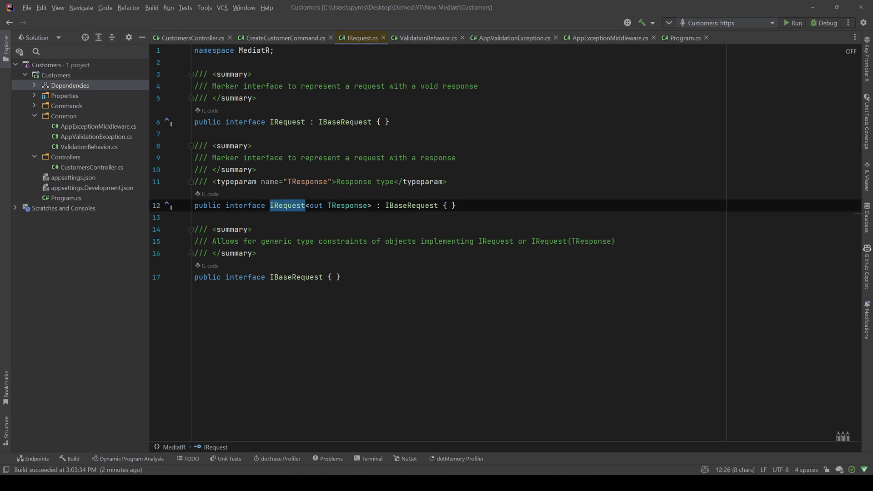
pyautogui.click(509, 38)
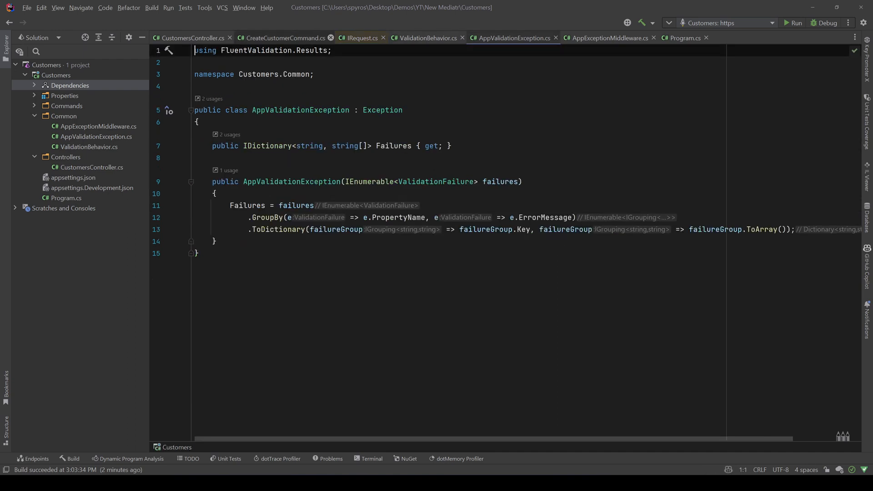
pyautogui.click(426, 38)
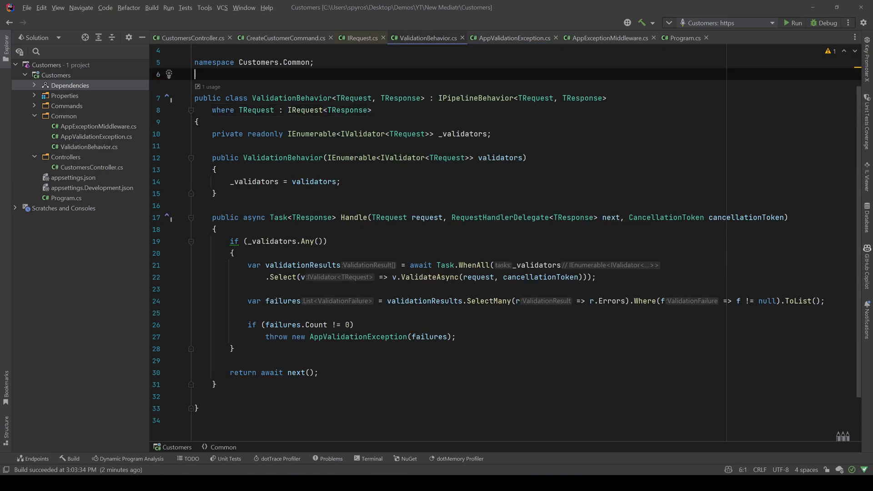
# Replace the TRequest constraint IRequest<TResponse> with IBaseRequest
pyautogui.doubleClick(328, 110)
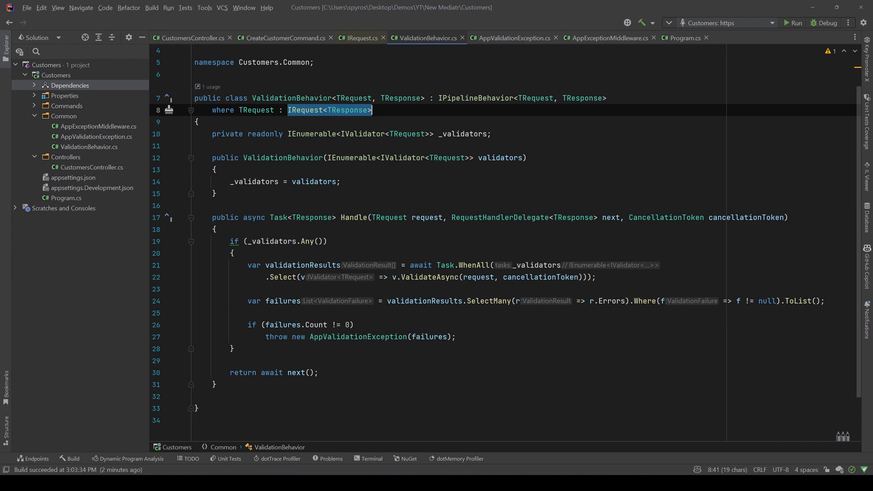
pyautogui.write('IBaseRequest')
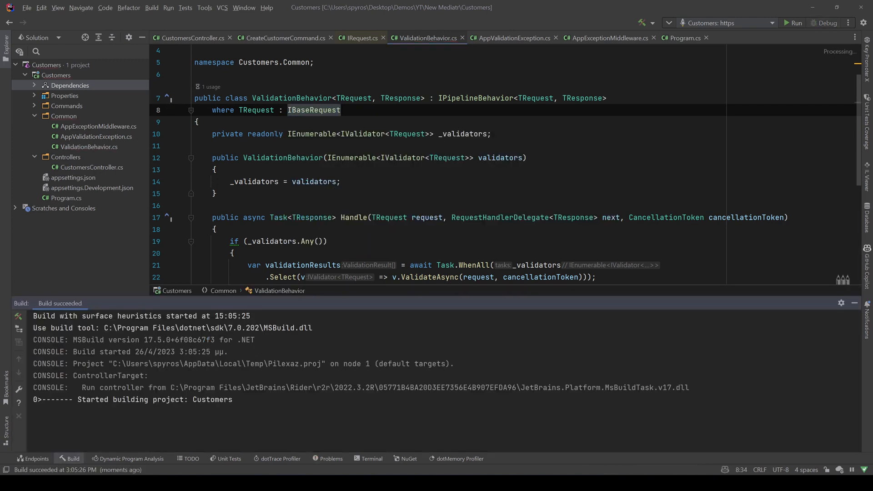
# Resend the empty-FullName POST in Postman and get 400 'Full Name' must not be empty
pyautogui.click(826, 23)
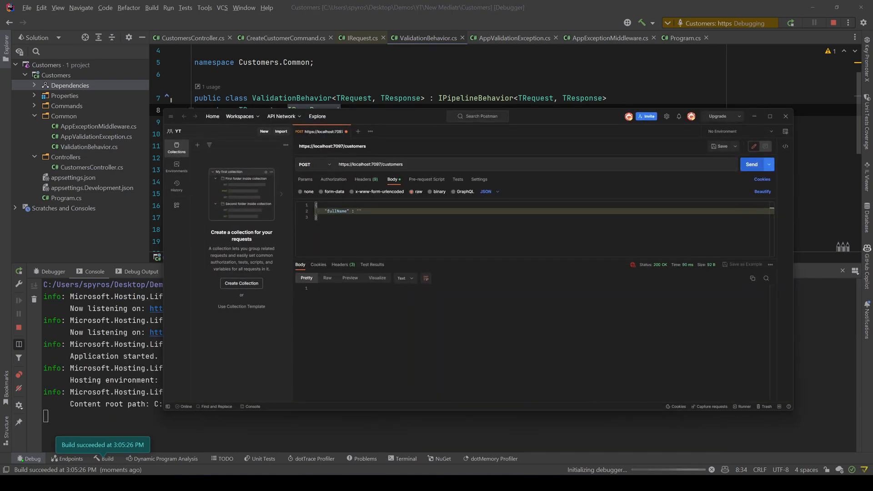
pyautogui.click(751, 165)
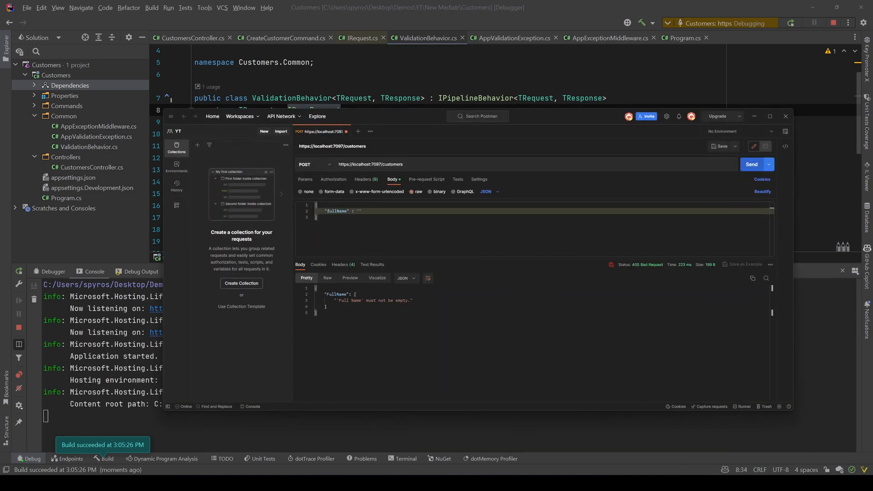